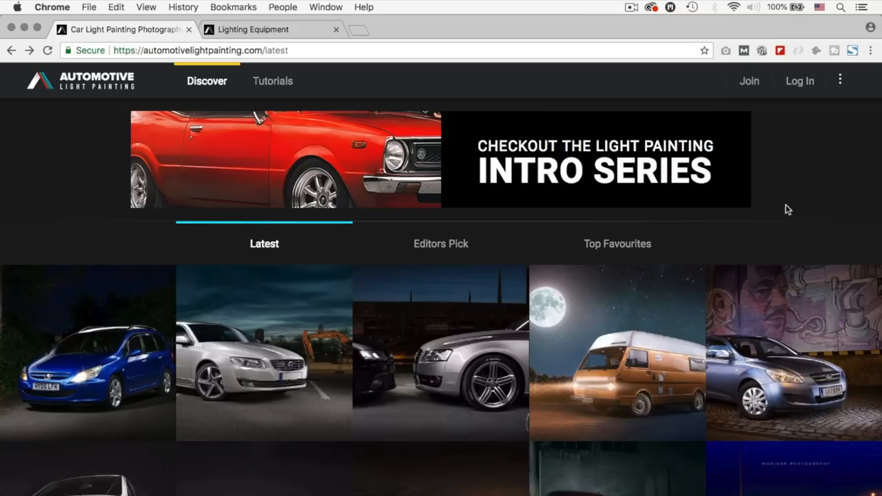
- Log in to Automotive Light Painting with the existing account
click(800, 80)
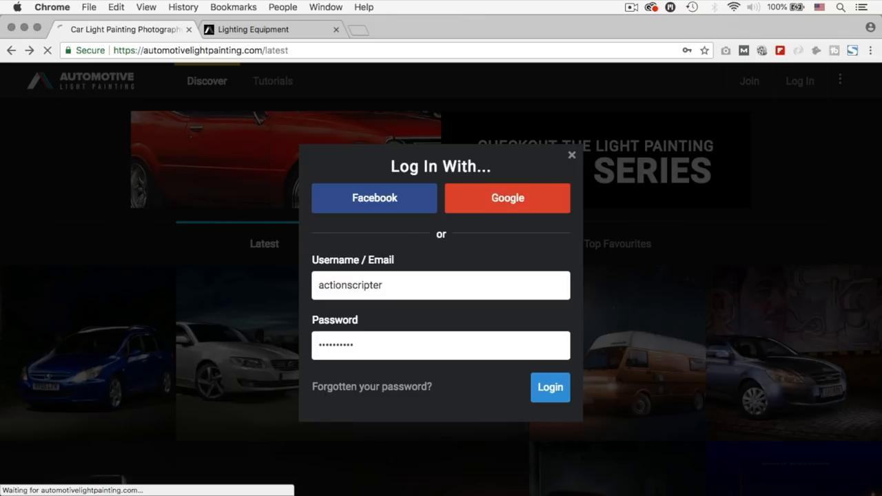
click(550, 387)
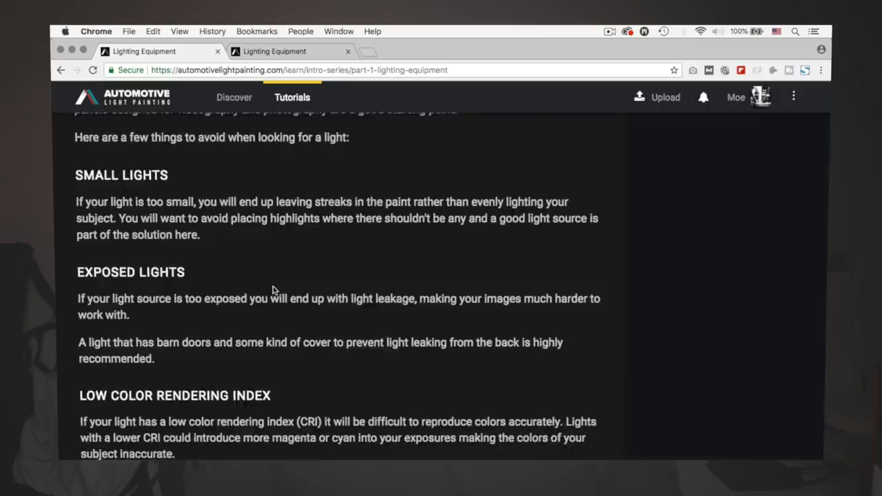
- Read Part 2 Lighting Techniques through The High Pass and The Grill & Wheels sections
scroll(down, 3)
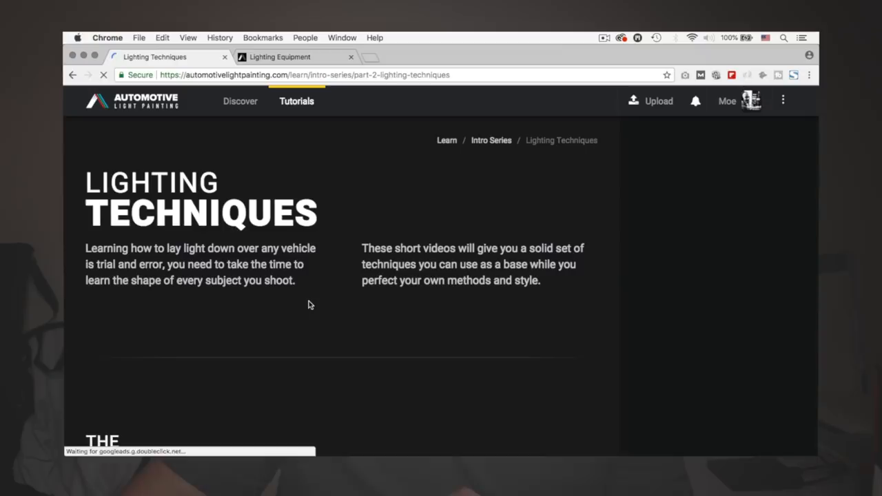
scroll(down, 3)
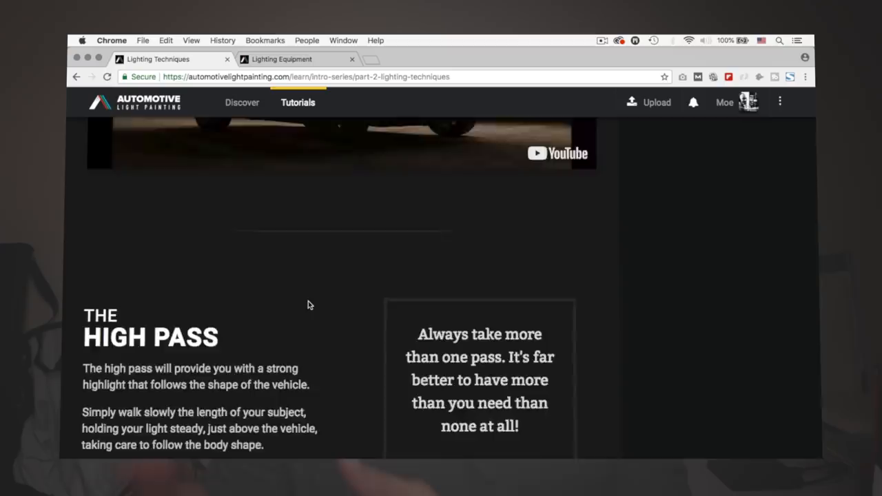
scroll(down, 3)
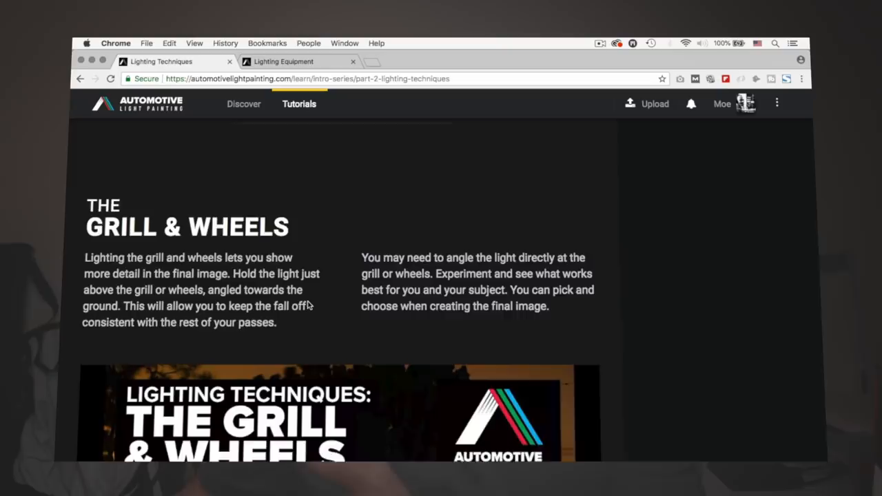
click(243, 104)
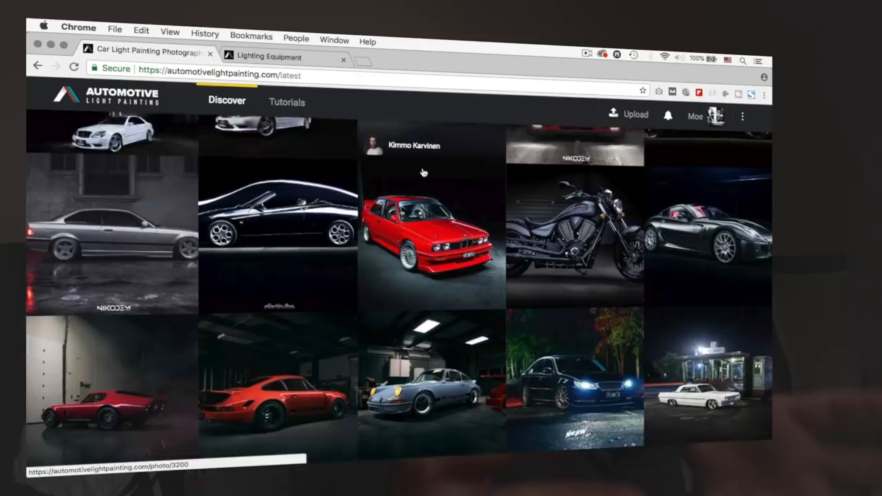
- Scroll down through the Latest grid of light-painted car photos
scroll(down, 3)
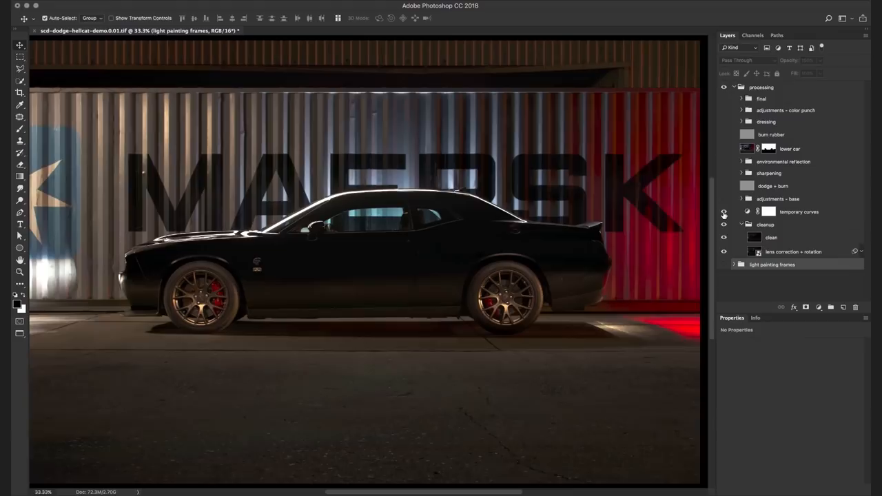
- Hide the 'temporary curves' adjustment layer
click(741, 199)
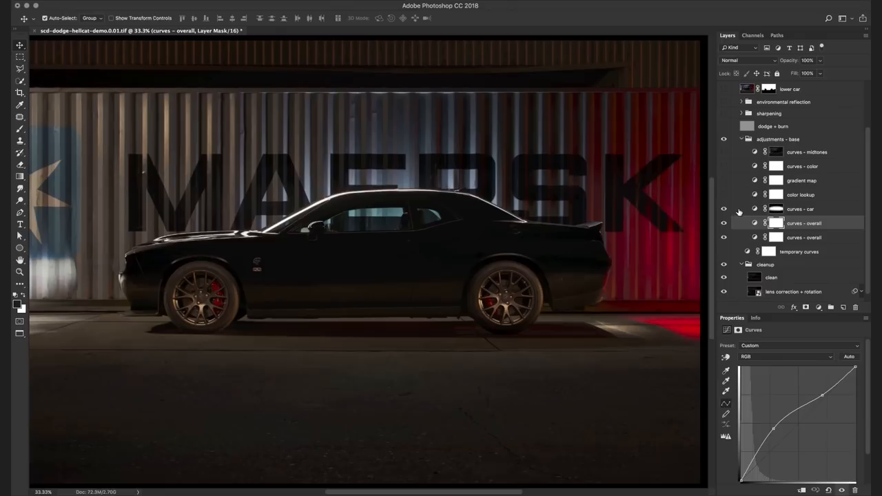
- Inspect curves - car, enable color lookup and gradient map, and brighten the midtones curve
click(801, 208)
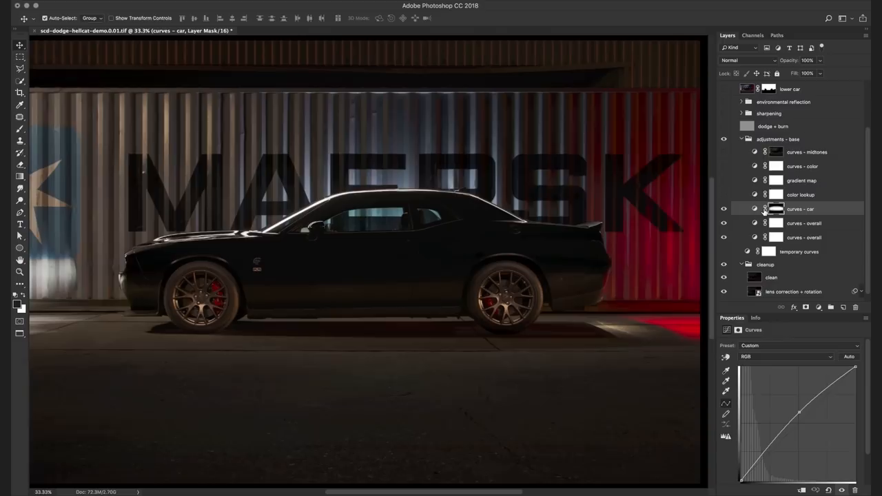
click(769, 209)
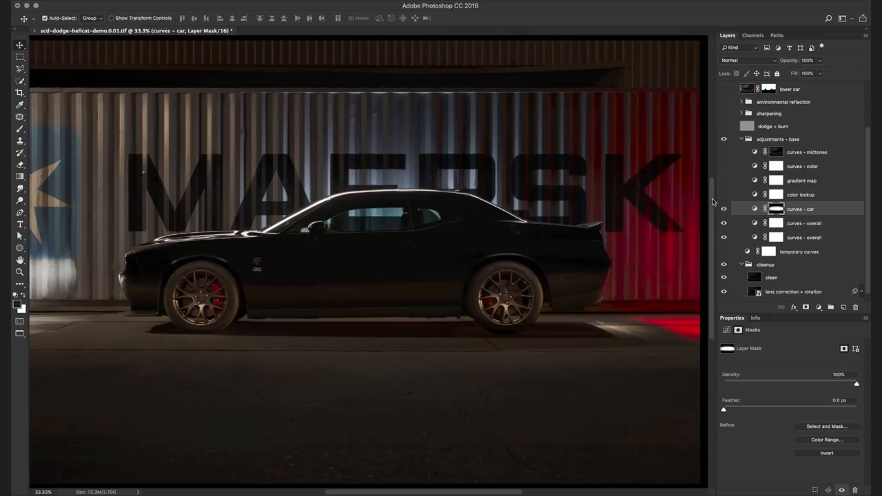
click(801, 194)
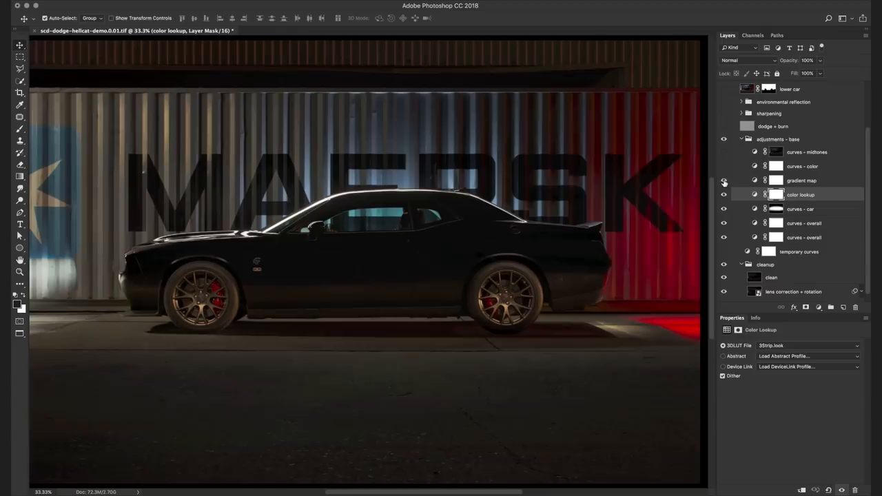
click(802, 180)
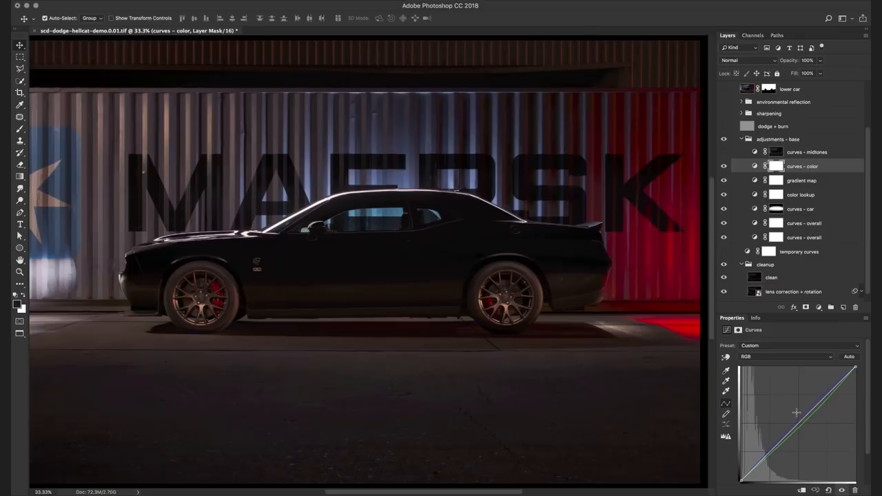
click(806, 152)
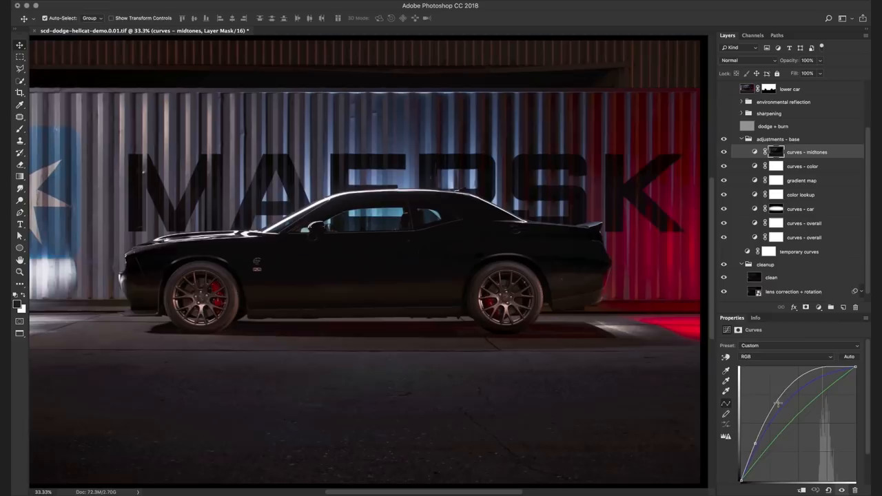
drag(777, 403, 803, 419)
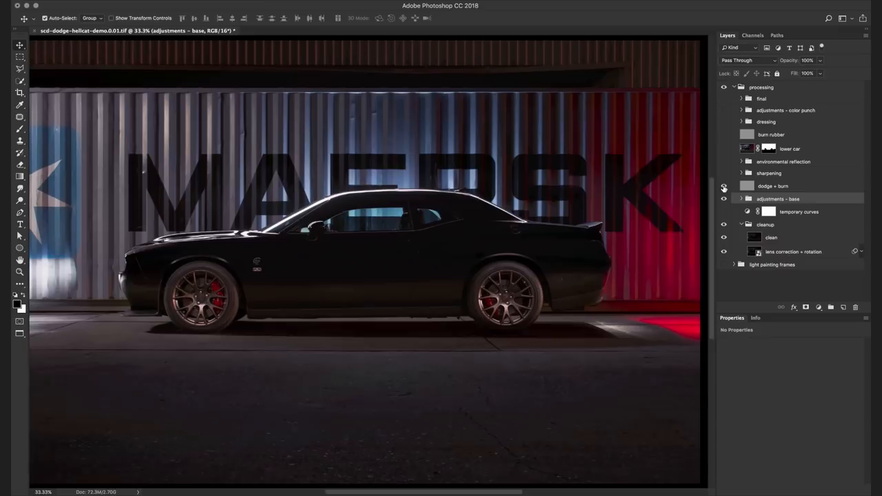
- Turn on the dodge + burn layer and another hidden processing layer
click(723, 186)
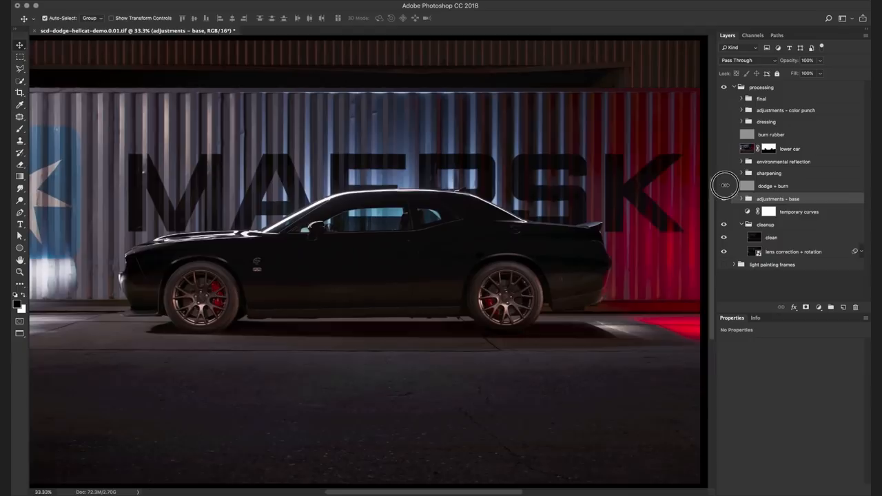
click(741, 173)
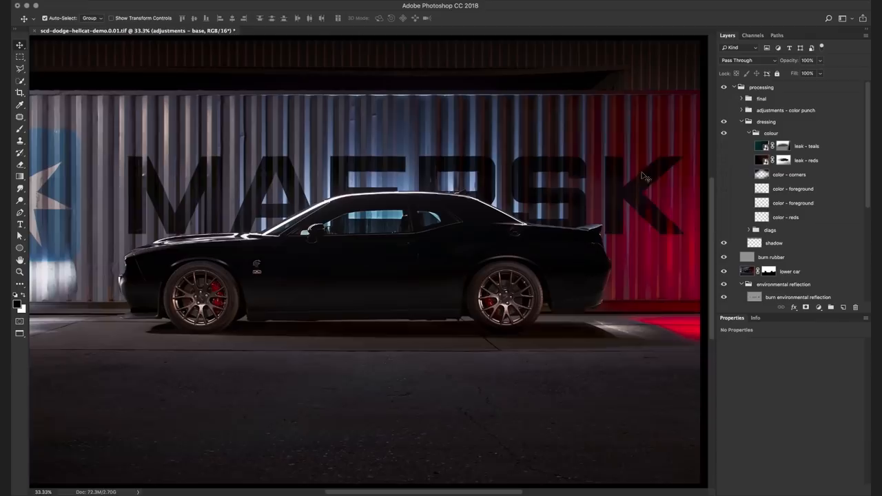
- Turn on a colour wash layer in the colour group
click(749, 230)
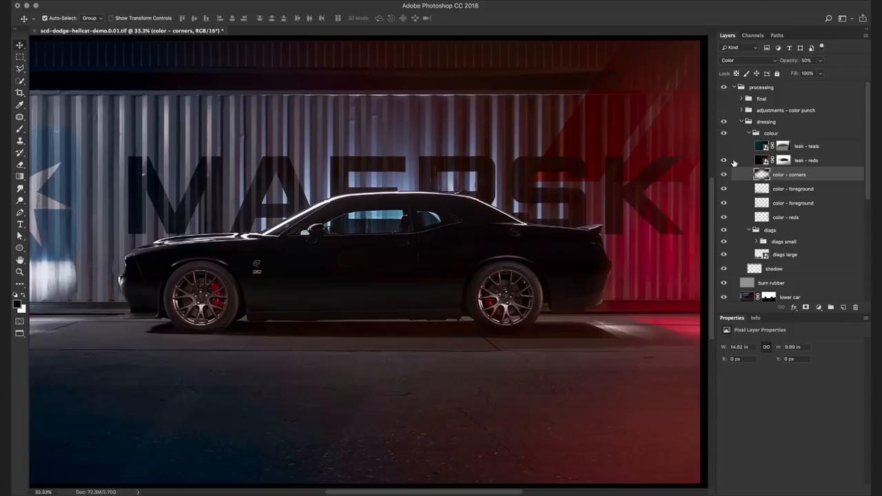
- Show the leak - reds light leak and collapse the dressing group
click(806, 160)
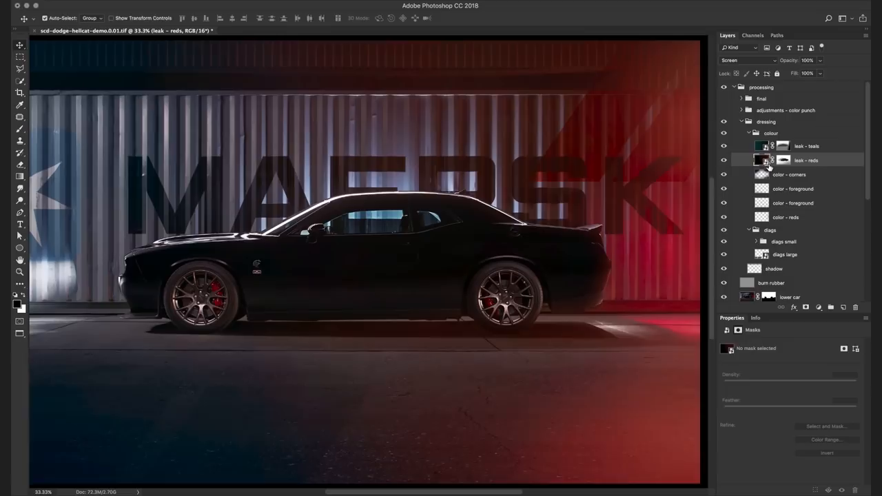
click(766, 121)
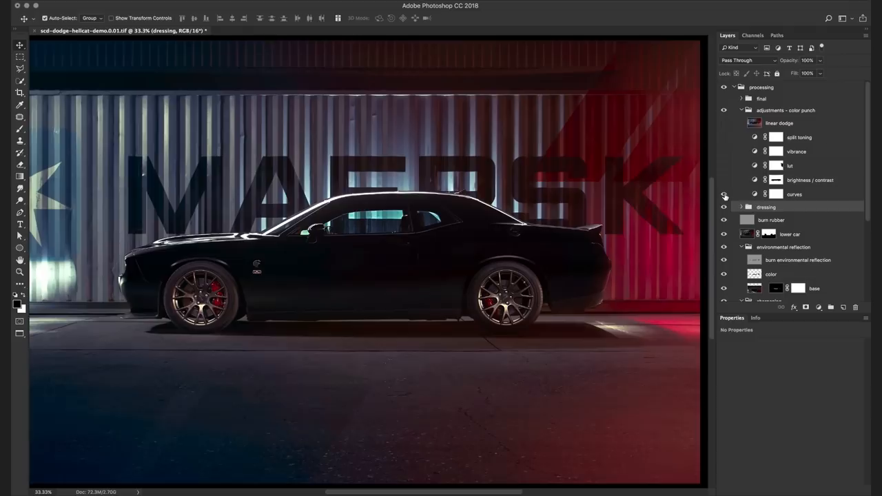
- Enable curves, brightness/contrast and vibrance, and set split toning's Color Balance tone to Shadows
click(795, 194)
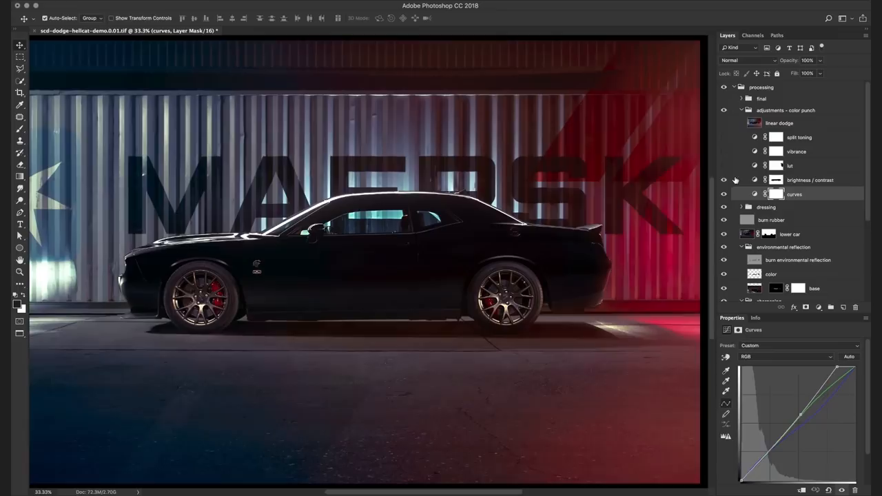
click(811, 180)
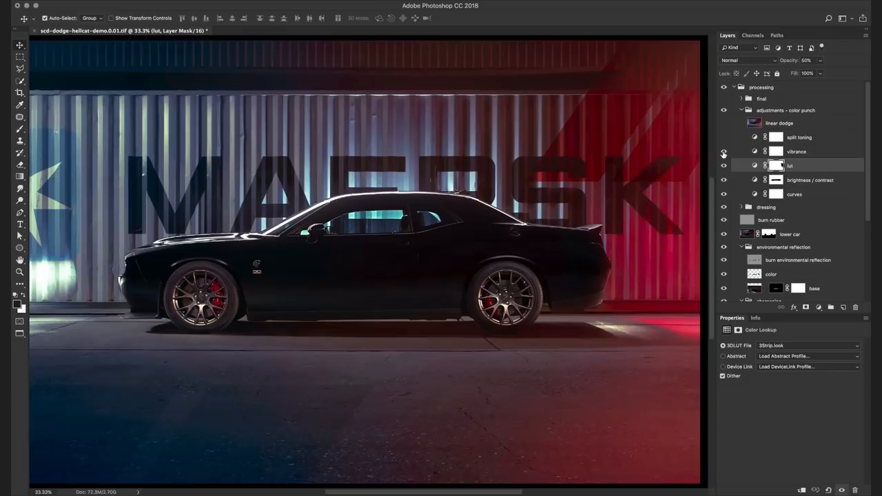
click(797, 151)
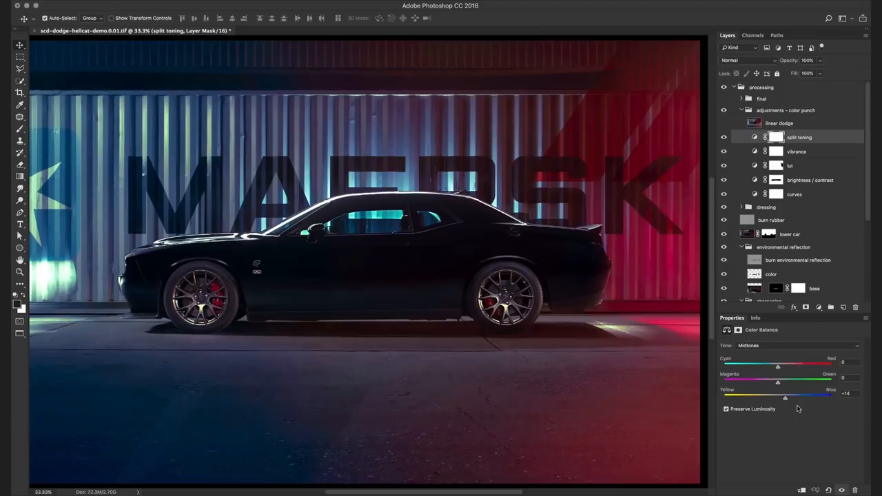
click(792, 345)
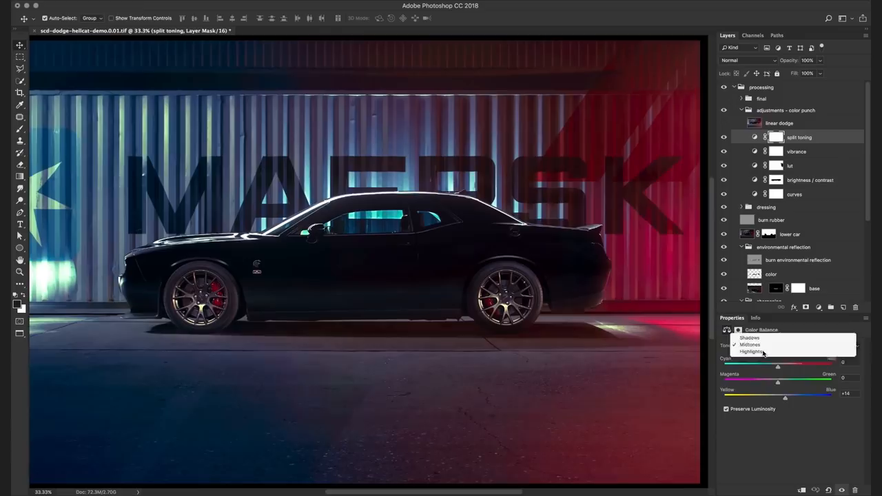
click(750, 337)
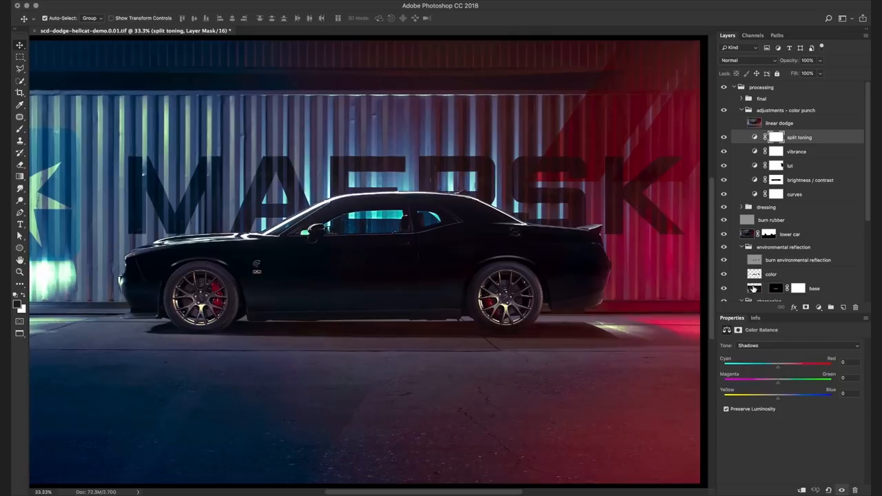